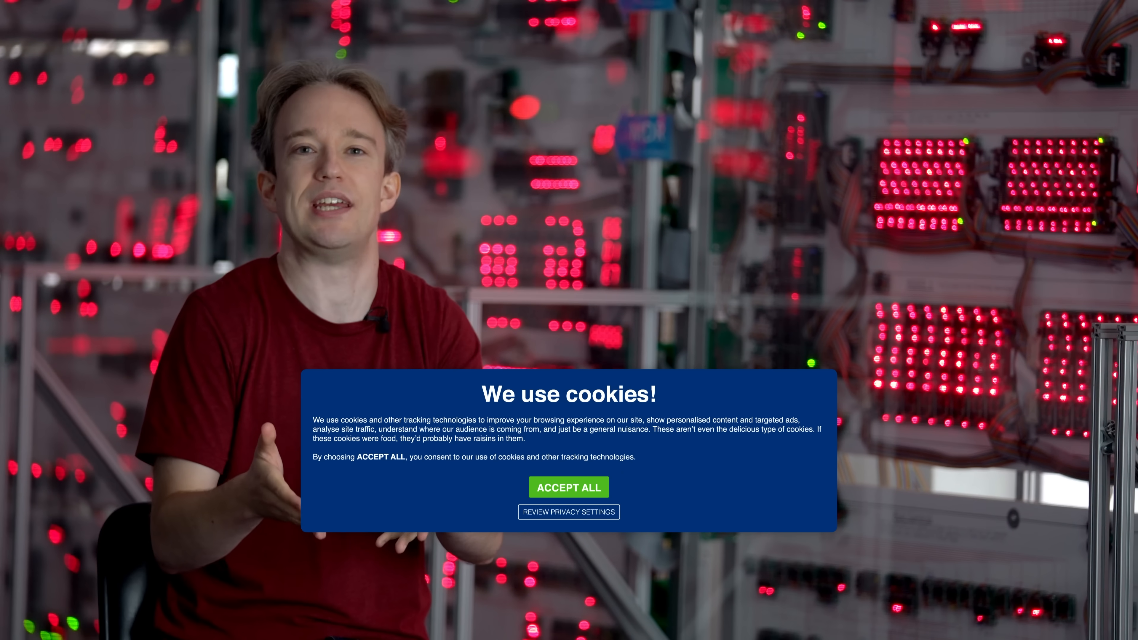
pyautogui.click(568, 487)
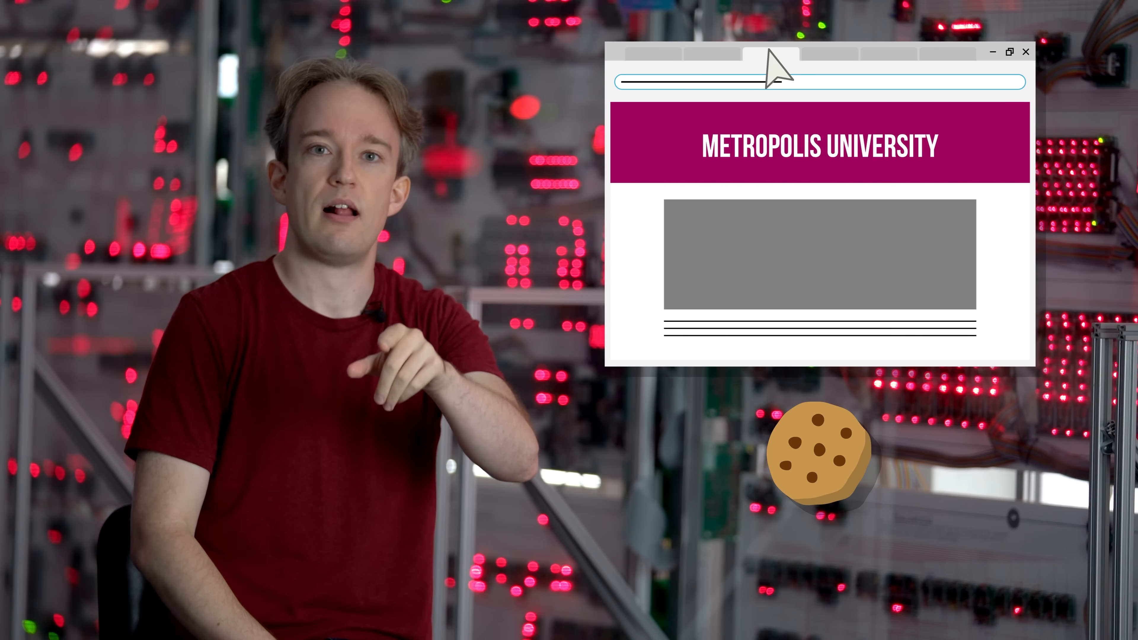
pyautogui.click(888, 54)
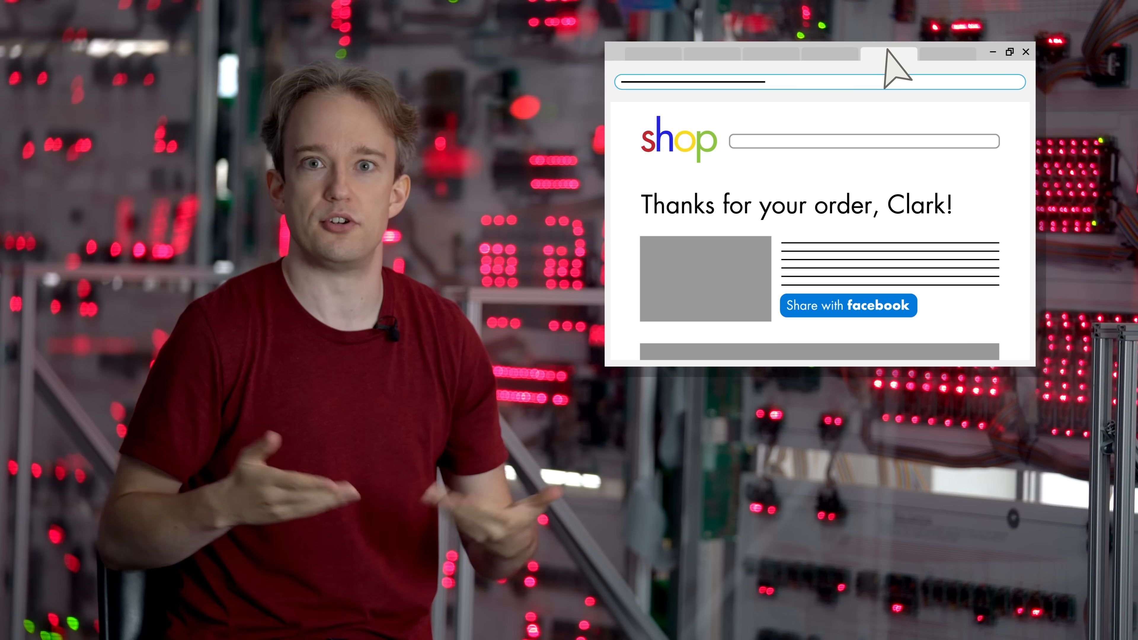
pyautogui.moveTo(951, 68)
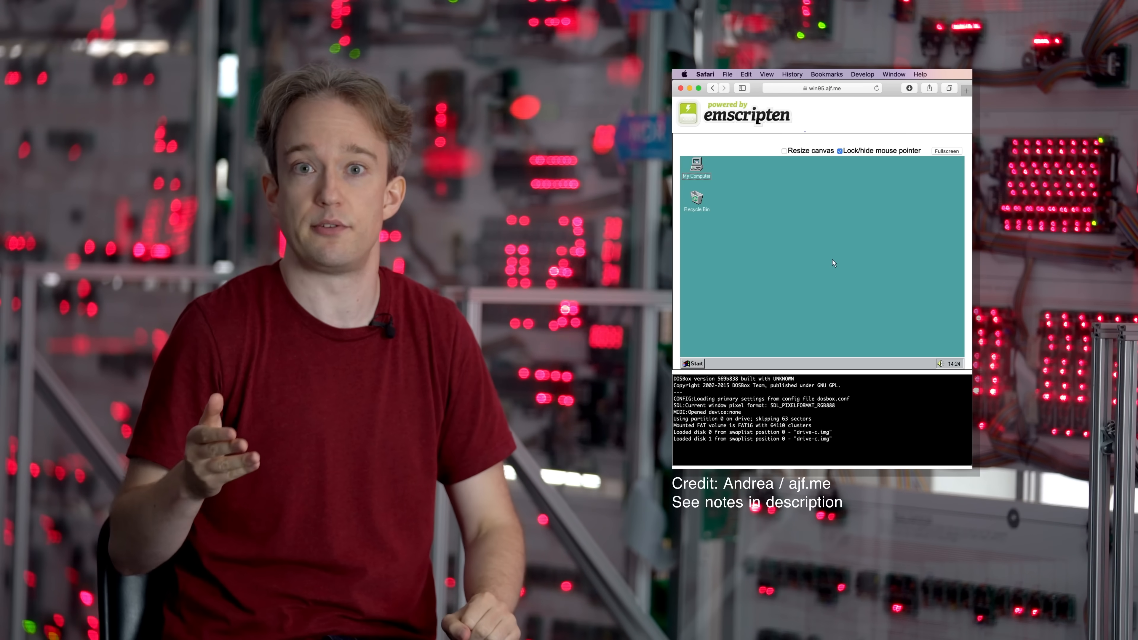
pyautogui.click(693, 363)
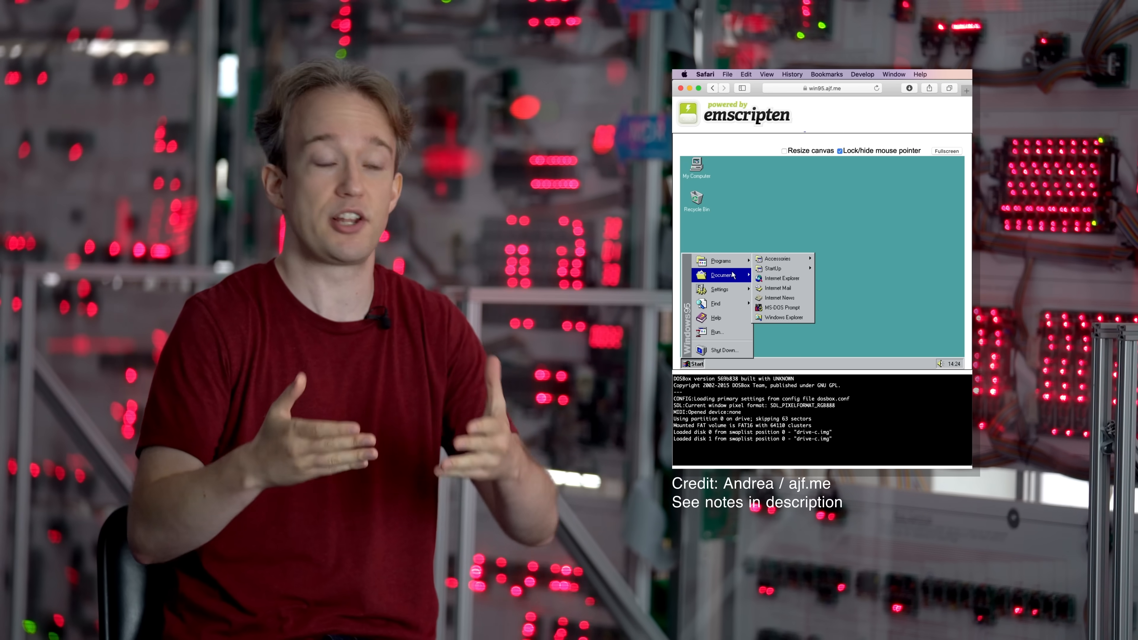
pyautogui.moveTo(719, 289)
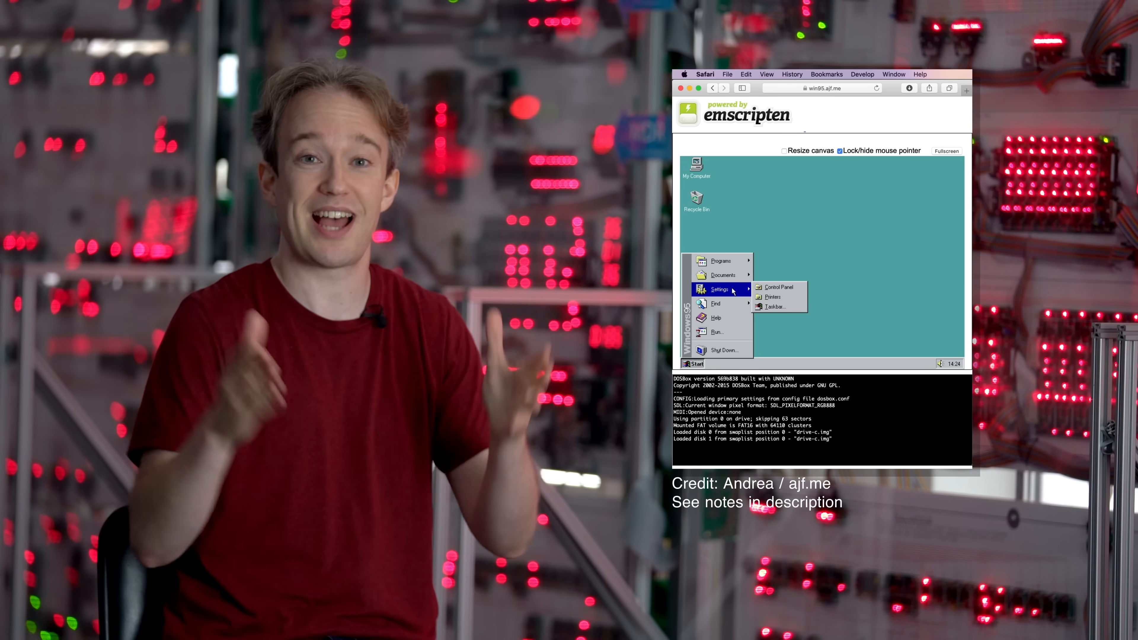
pyautogui.moveTo(716, 303)
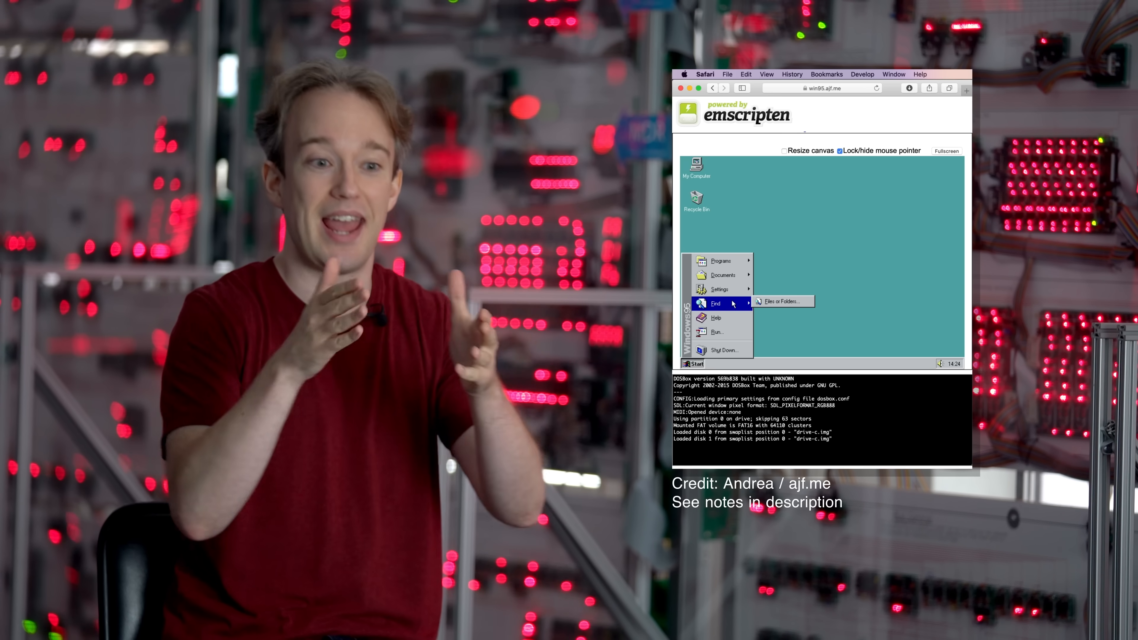
pyautogui.click(721, 261)
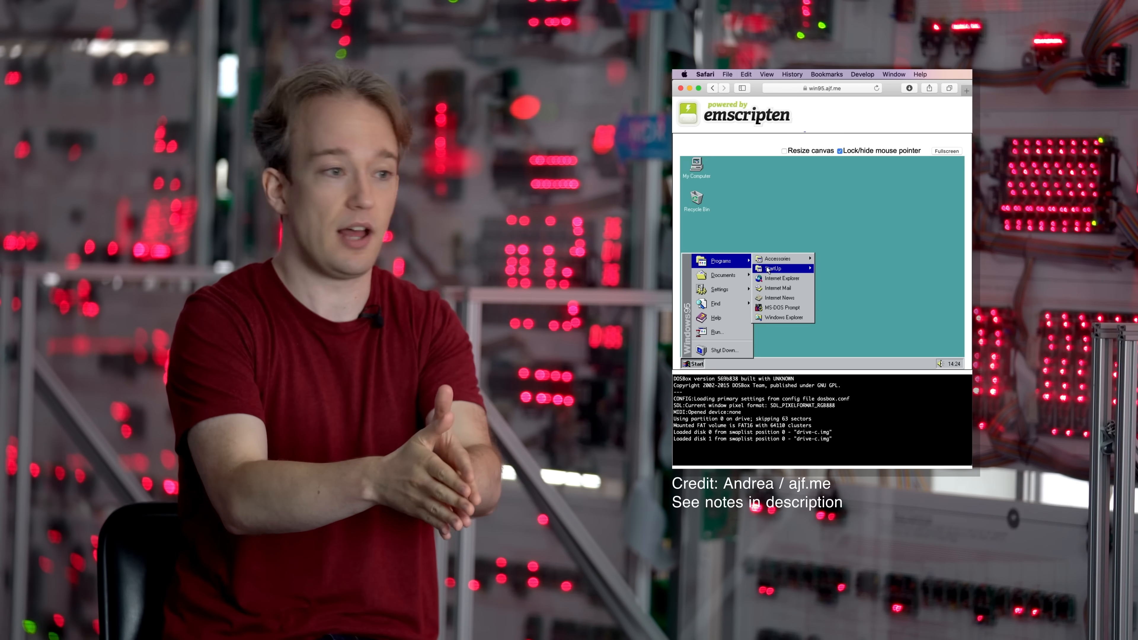